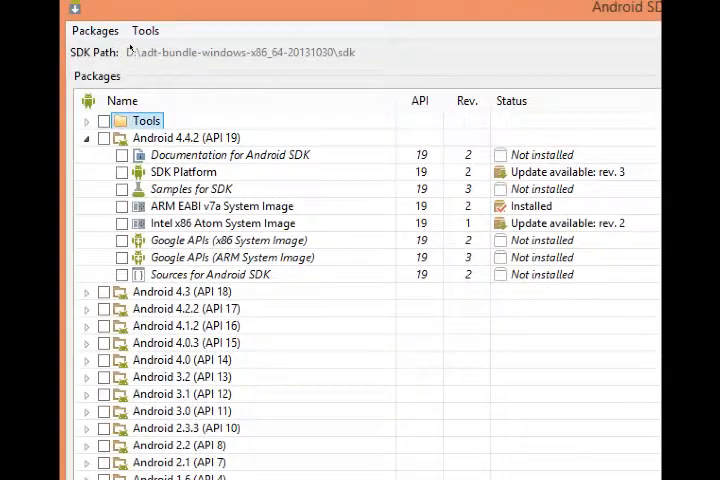
Mark the Intel x86 Atom System Image under Android 4.4.2 (API 19) for installation and review the package list.
click(222, 224)
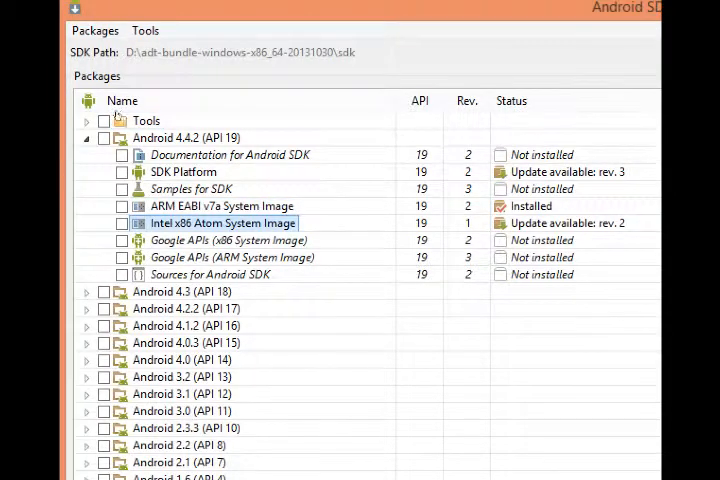
click(122, 224)
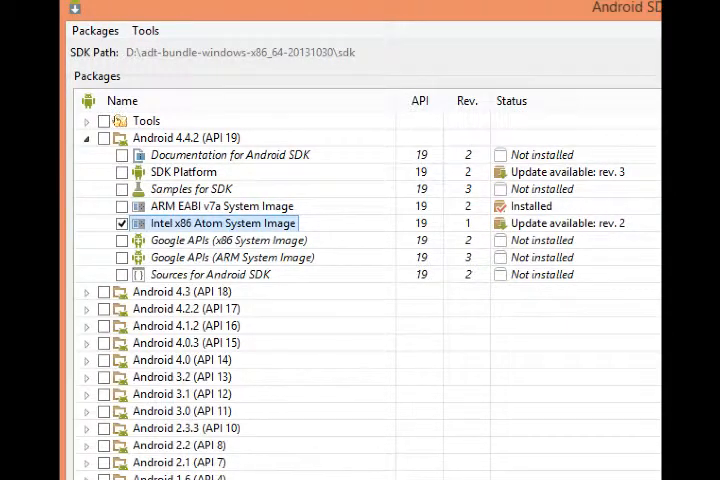
click(230, 240)
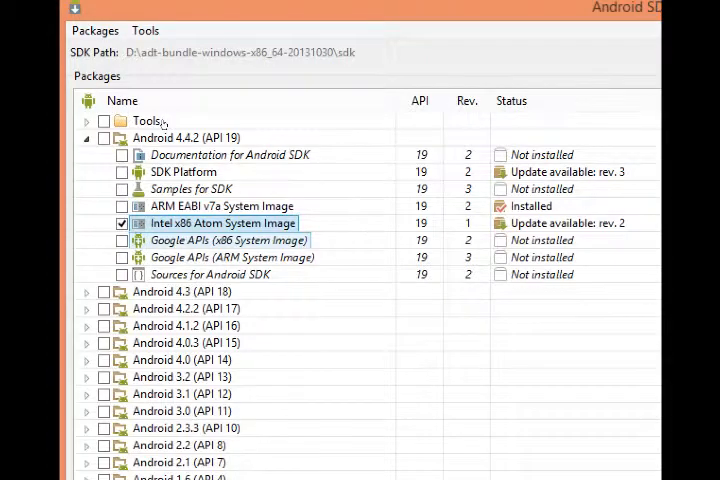
scroll(down, 3)
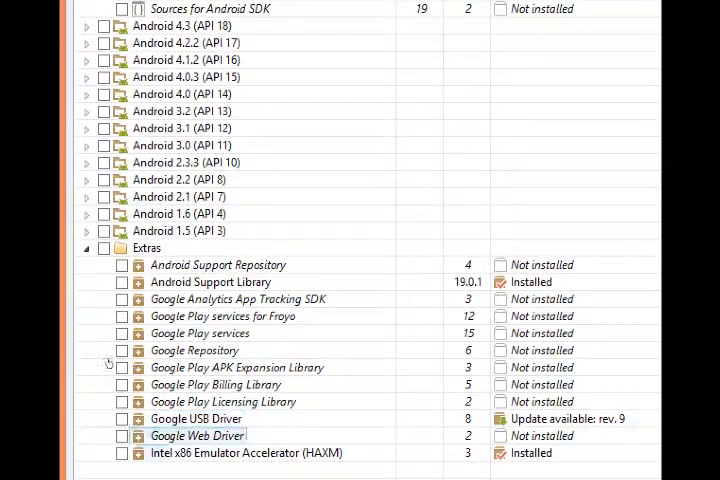
scroll(up, 3)
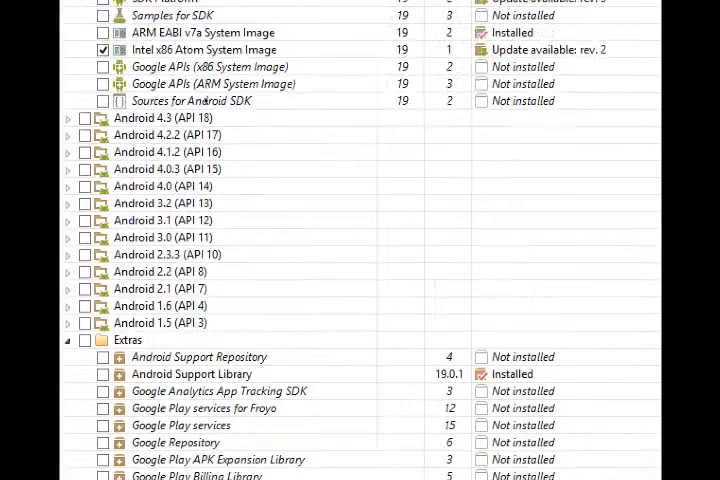
scroll(up, 3)
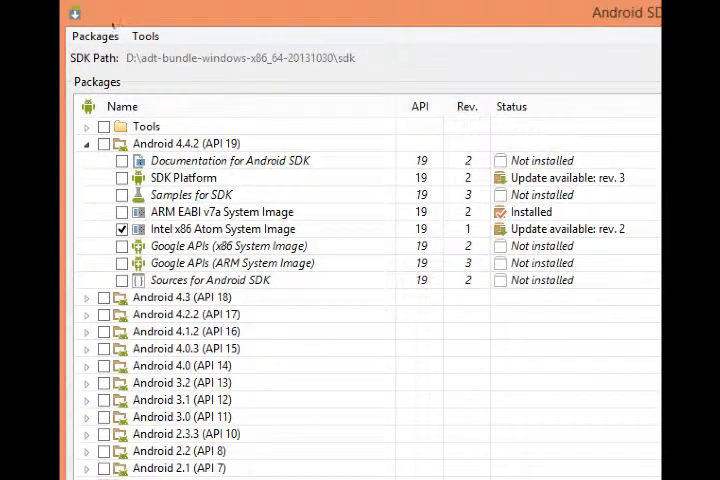
Launch the Android Virtual Device Manager via Tools > Manage AVDs.
click(144, 36)
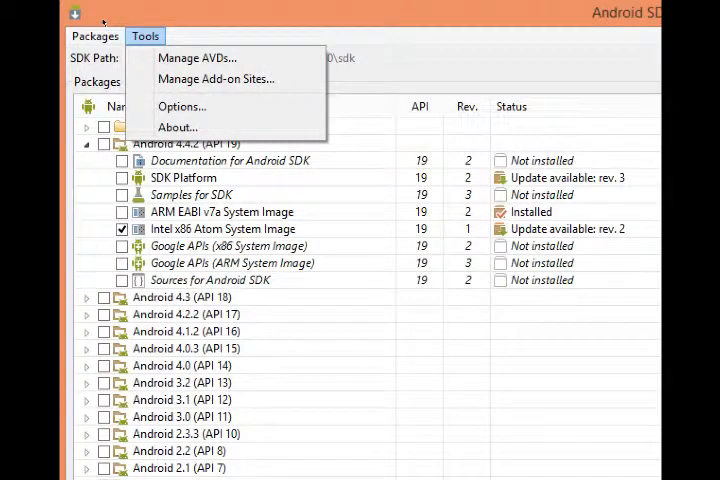
mouse_move(198, 56)
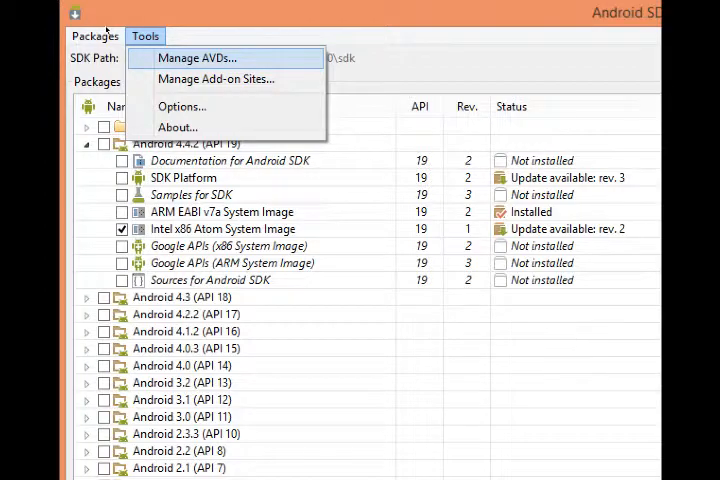
click(198, 56)
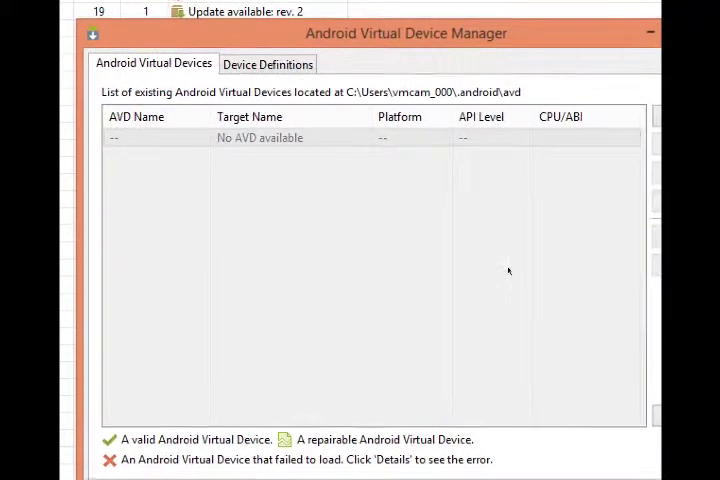
mouse_move(360, 140)
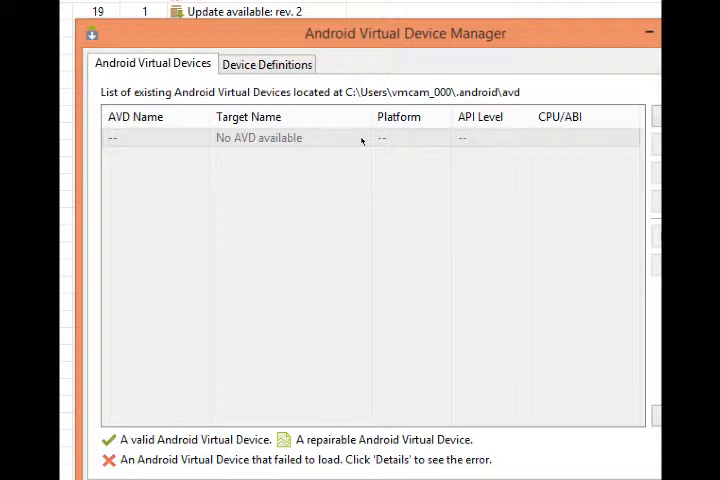
mouse_move(298, 288)
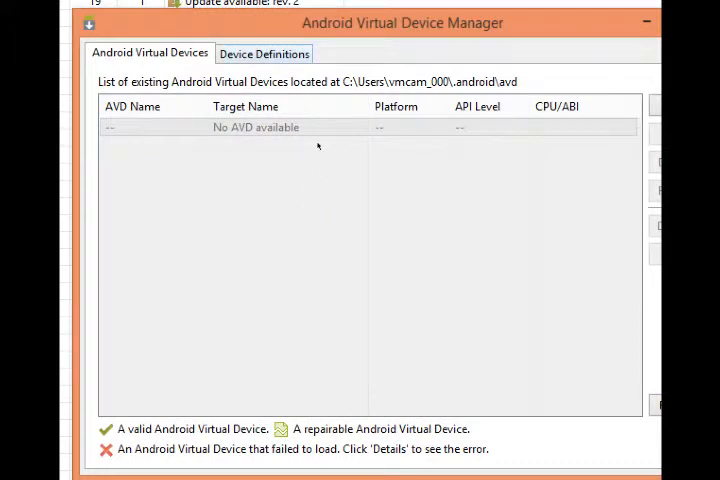
Browse the Device Definitions list to locate the 3.2" QVGA (ADP2) profile.
click(264, 52)
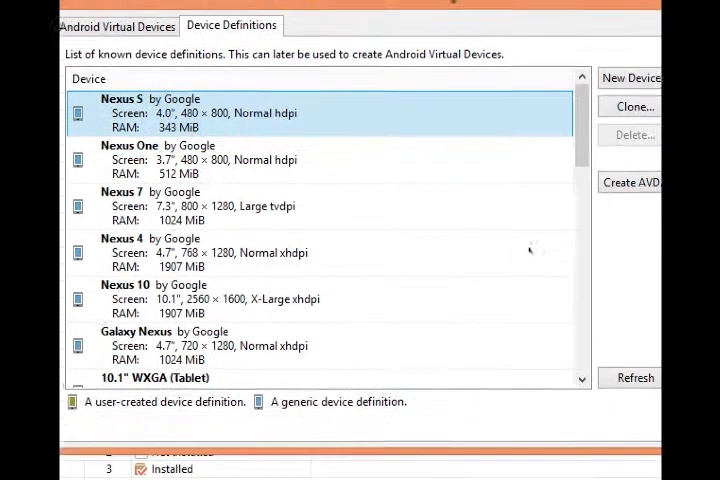
scroll(down, 3)
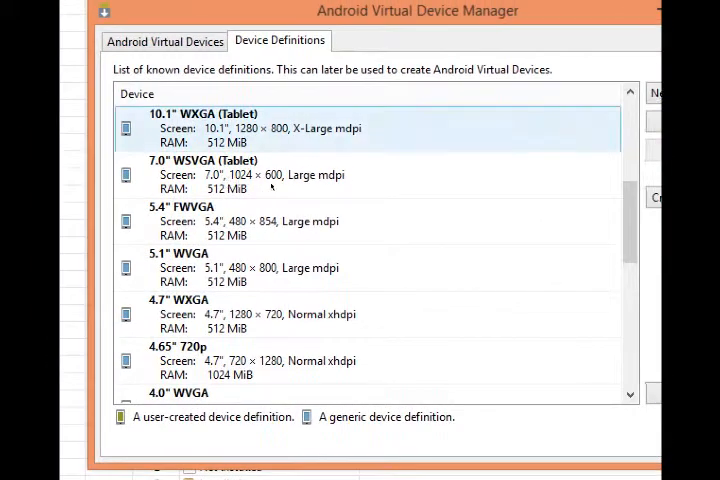
scroll(down, 3)
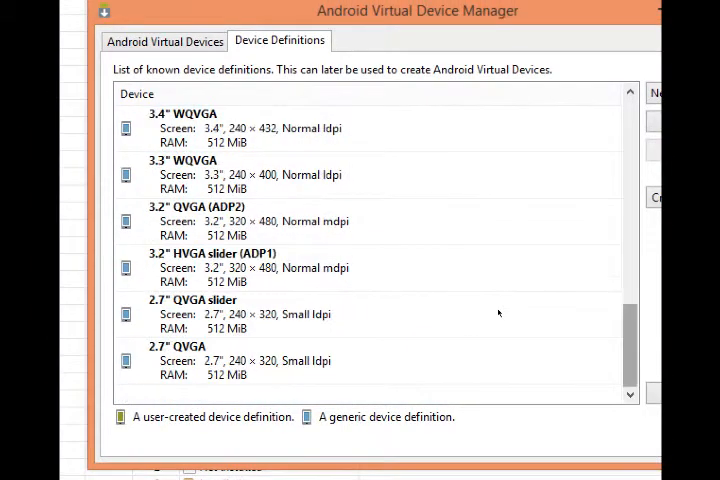
mouse_move(408, 318)
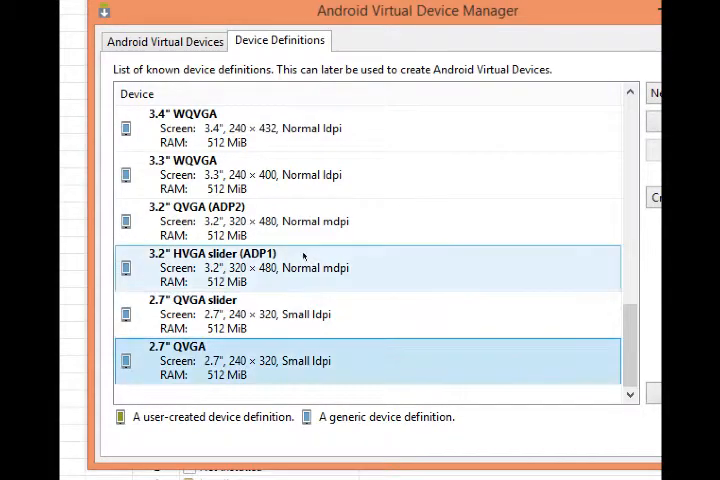
scroll(up, 3)
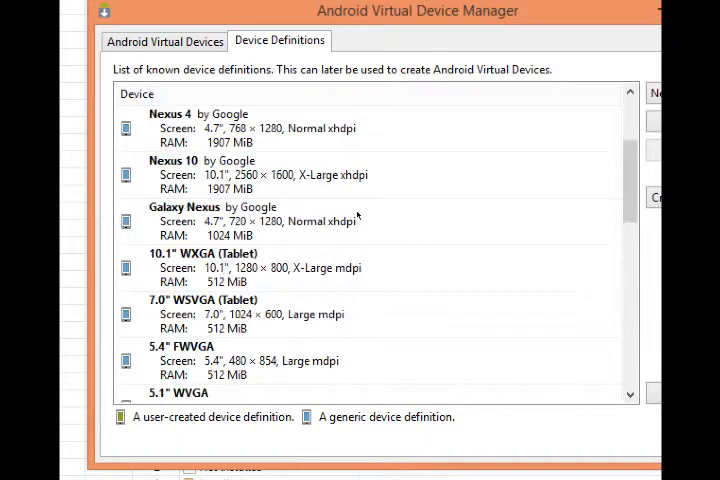
scroll(up, 3)
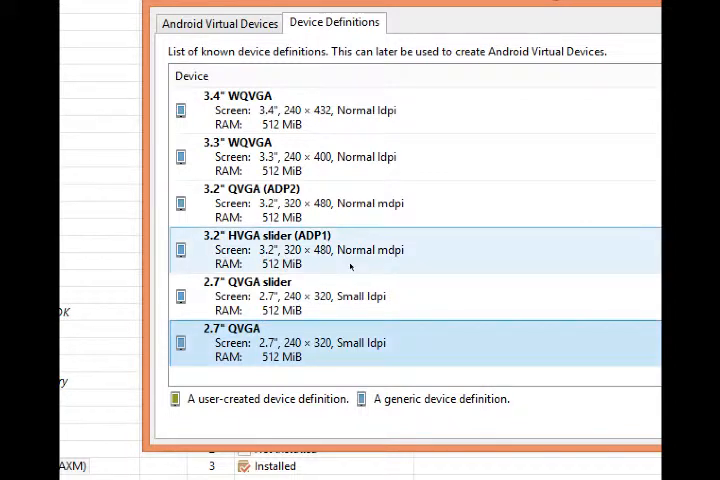
mouse_move(456, 260)
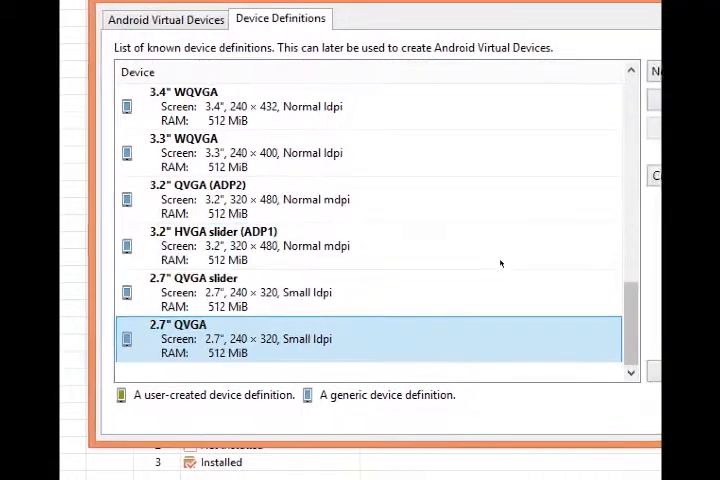
scroll(up, 3)
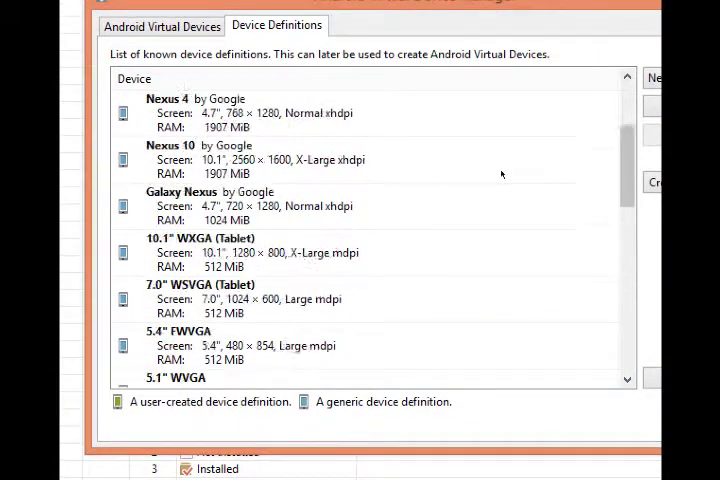
scroll(up, 3)
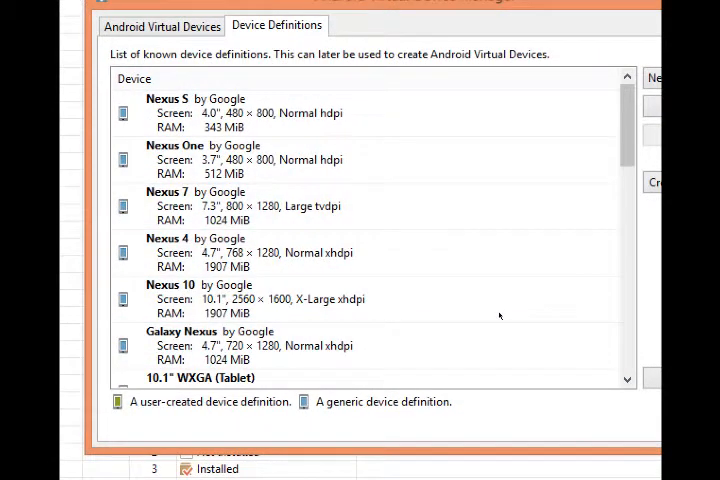
scroll(down, 3)
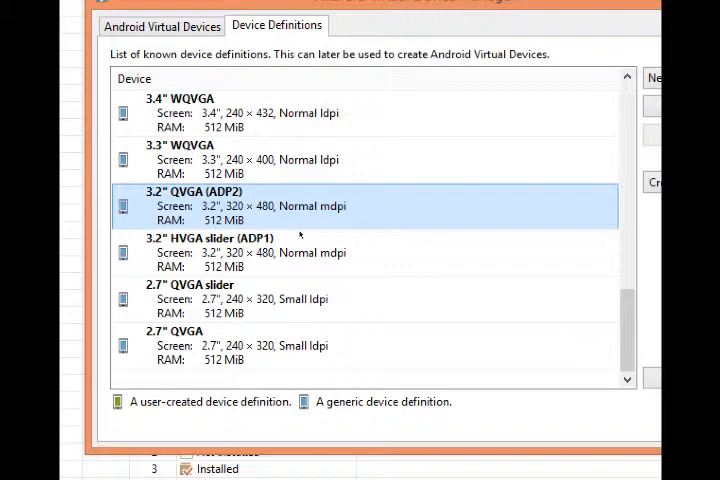
mouse_move(298, 236)
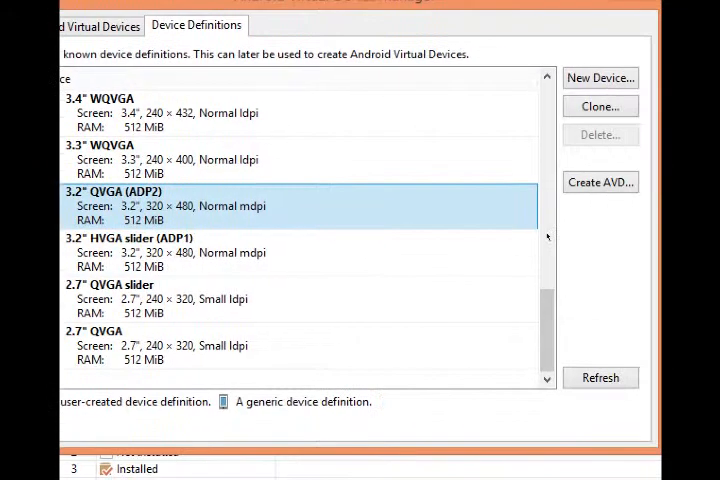
mouse_move(600, 182)
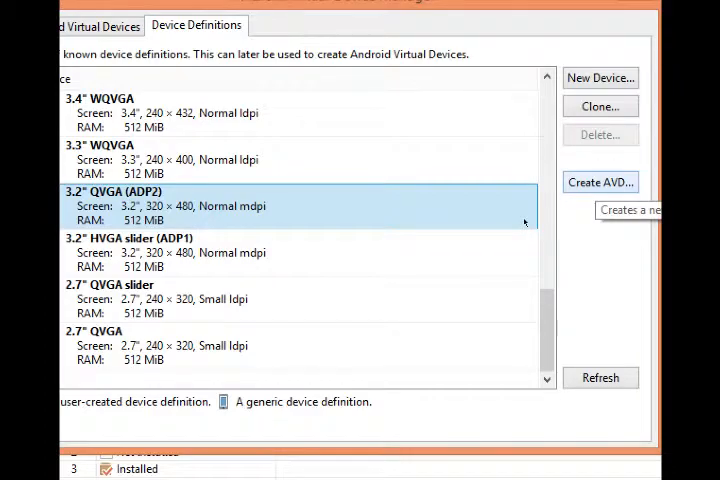
Start a new AVD from the 3.2" QVGA (ADP2) device definition.
click(600, 182)
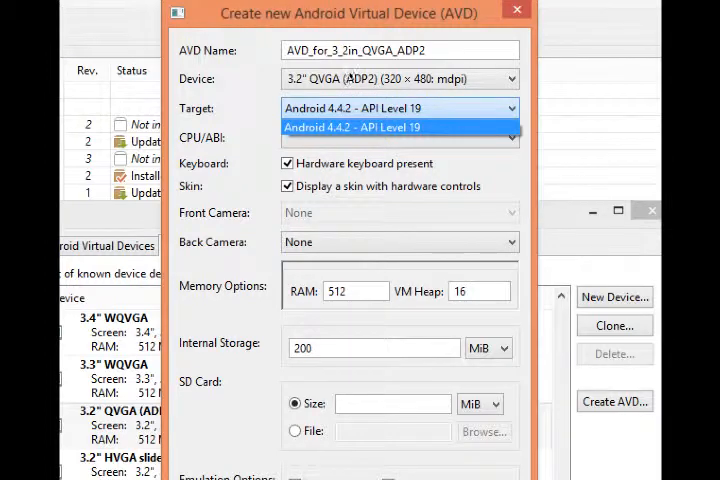
Set the AVD target to Android 4.4.2 - API Level 19 and CPU/ABI to Intel Atom (x86).
click(398, 128)
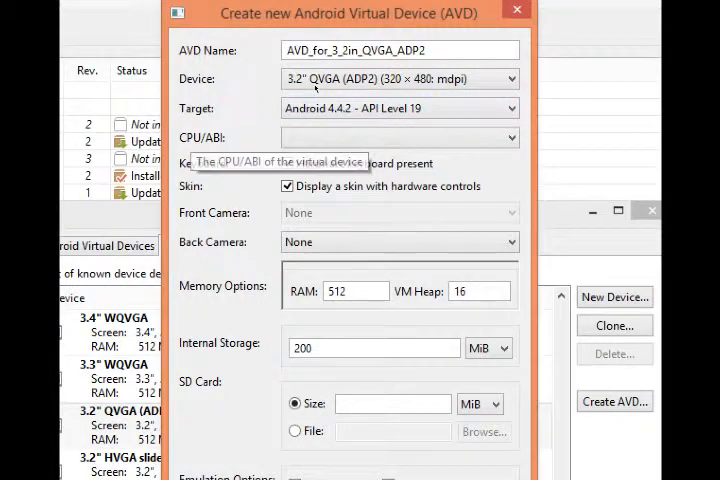
click(504, 136)
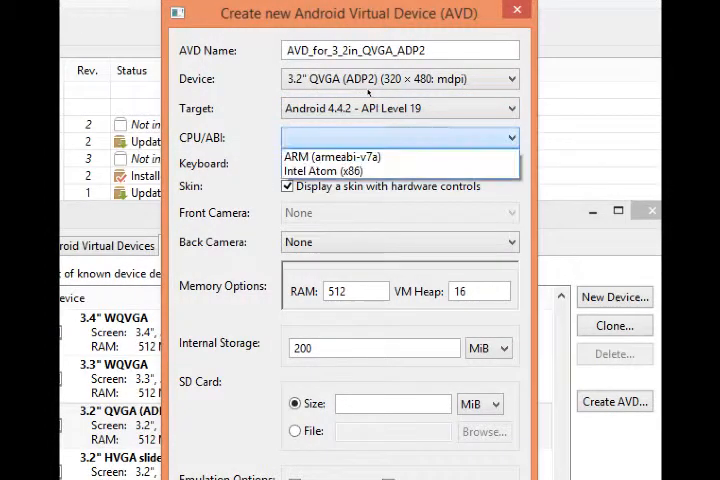
mouse_move(400, 156)
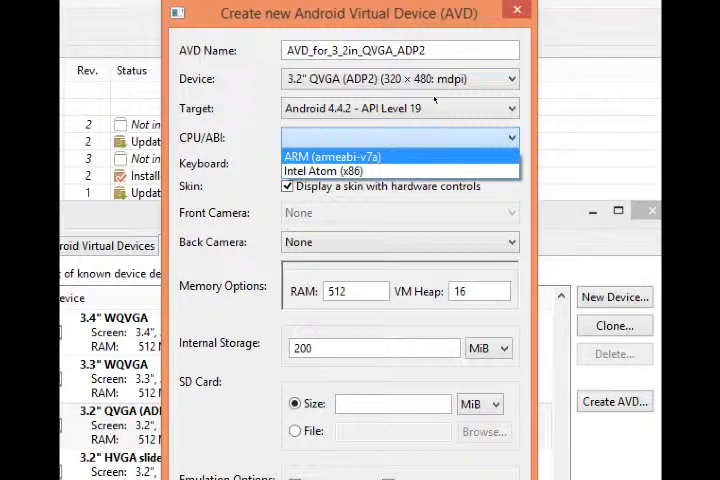
click(324, 170)
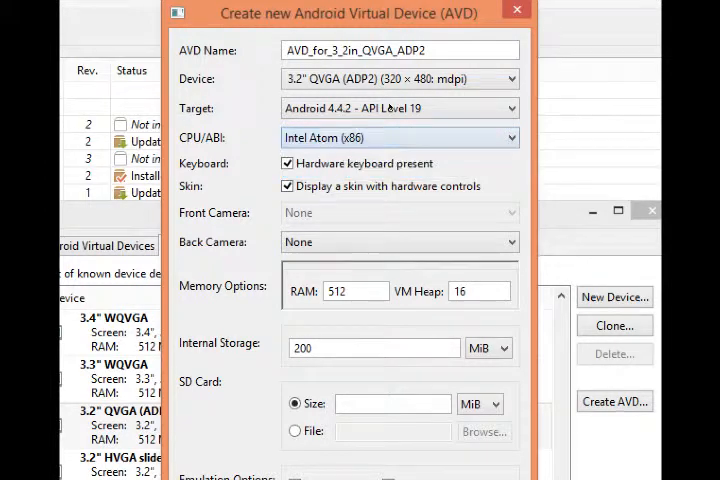
mouse_move(400, 138)
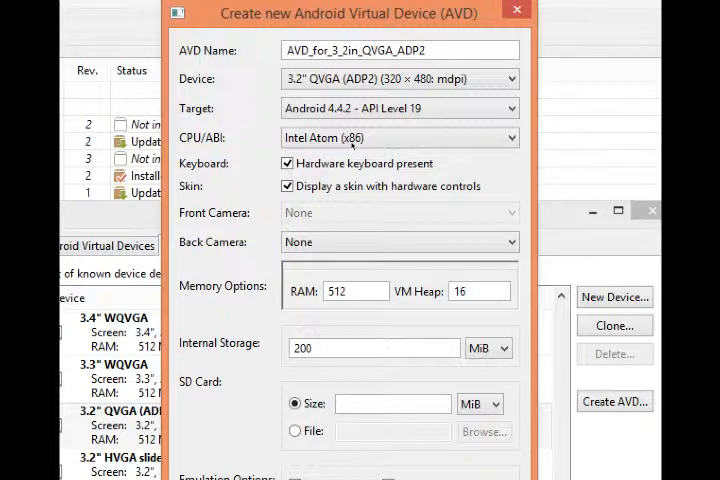
click(400, 242)
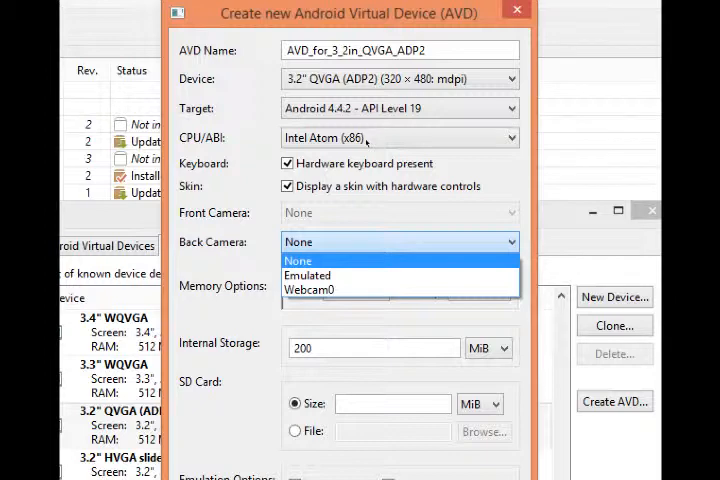
click(296, 260)
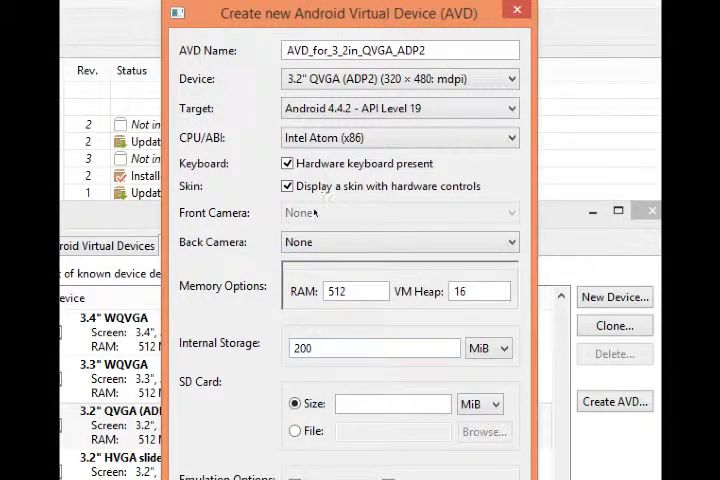
click(392, 404)
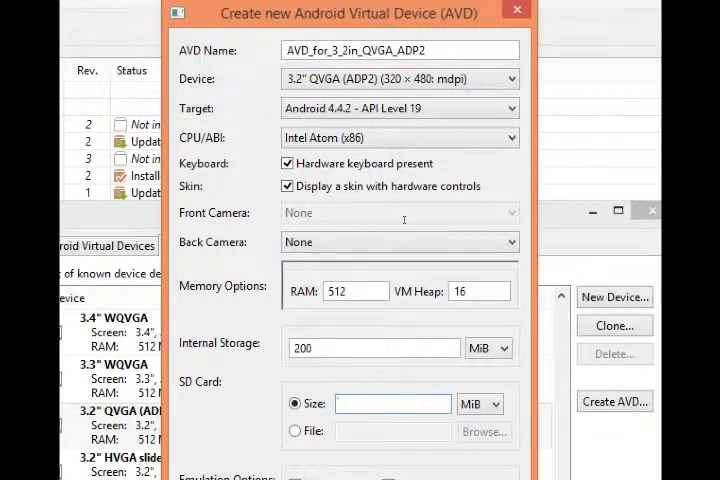
text(64)
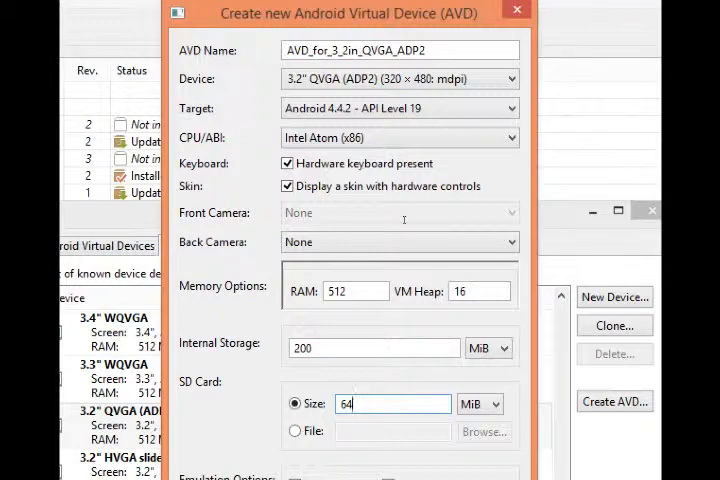
key(BackSpace)
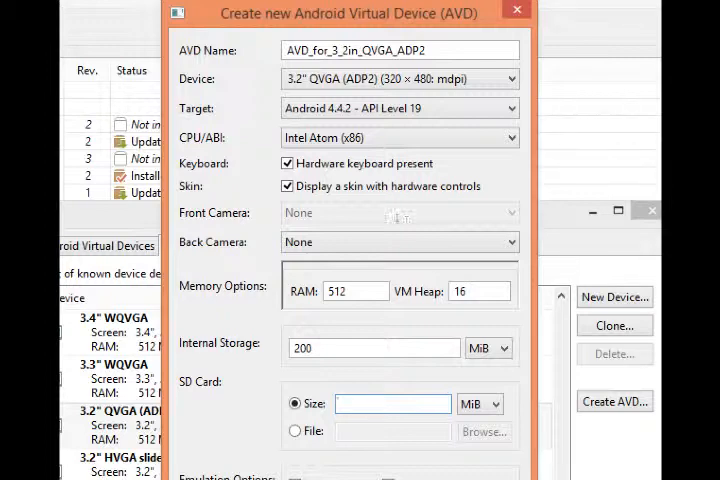
click(392, 404)
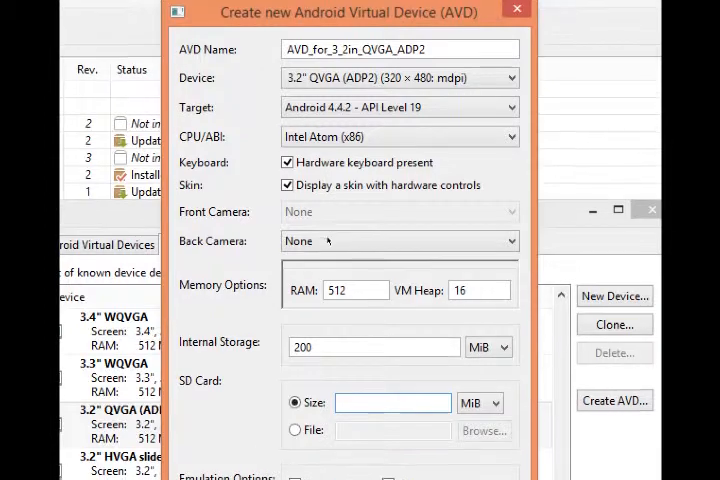
Confirm the dialog to create AVD_for_3_2in_QVGA_ADP2 with these settings.
scroll(down, 3)
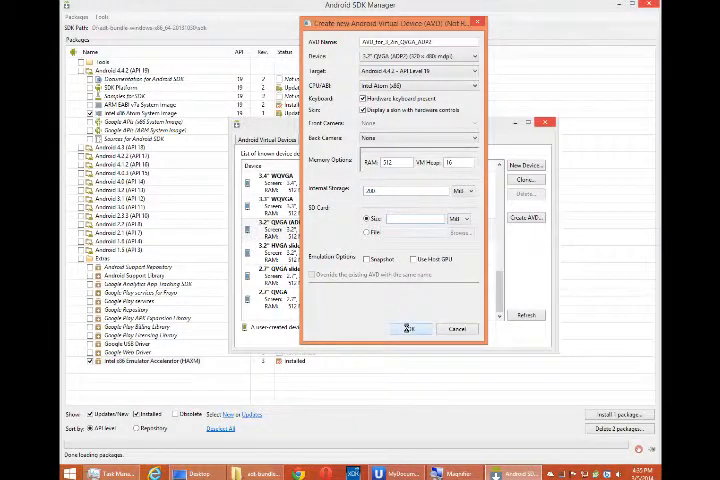
click(410, 328)
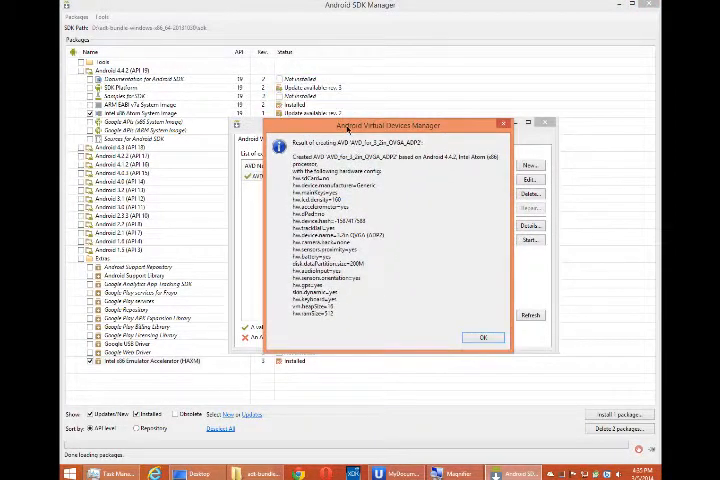
Dismiss the creation summary, select the new AVD and bring up its launch options.
click(482, 336)
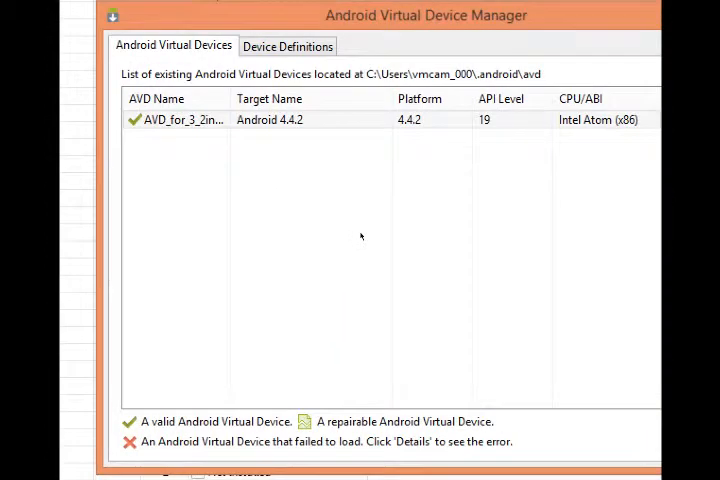
click(180, 120)
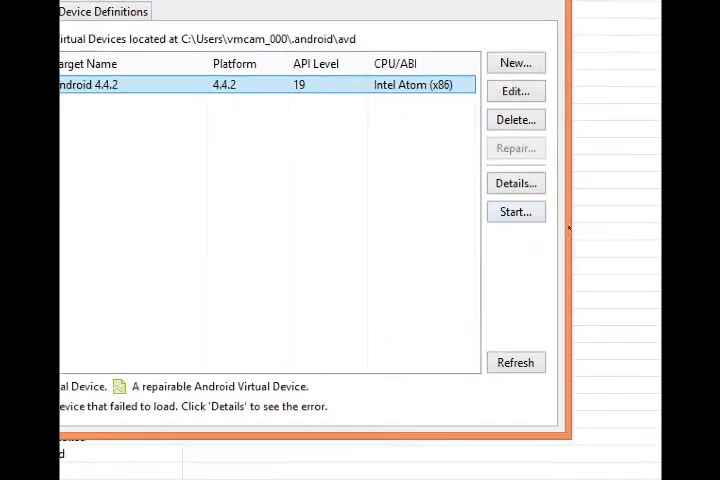
click(516, 212)
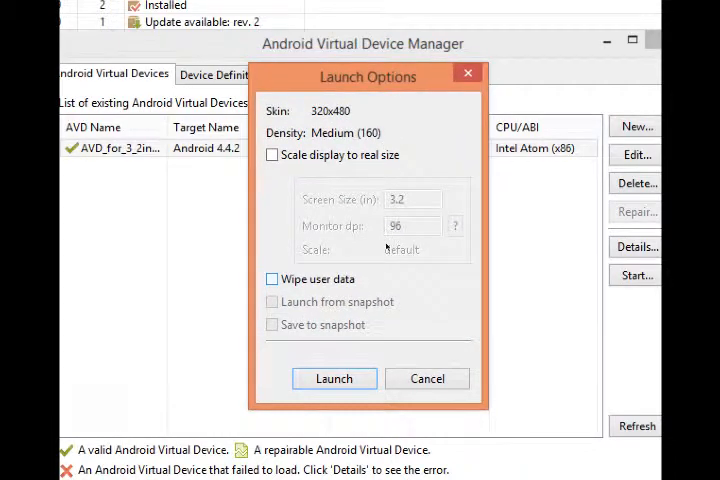
Launch the emulator for the new AVD and switch to Task Manager's Performance view.
click(334, 378)
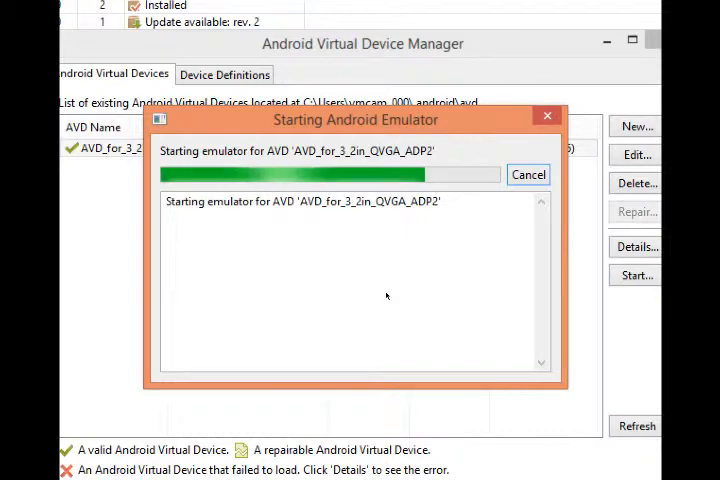
click(528, 174)
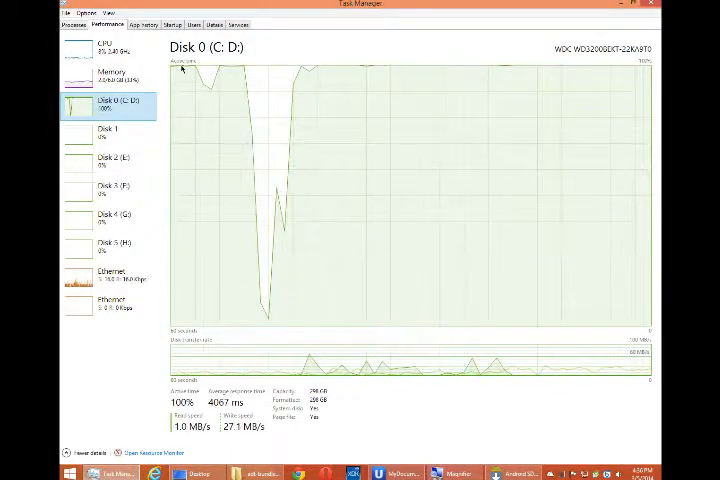
Review memory and CPU usage in Task Manager, then bring the booted emulator into view.
click(110, 76)
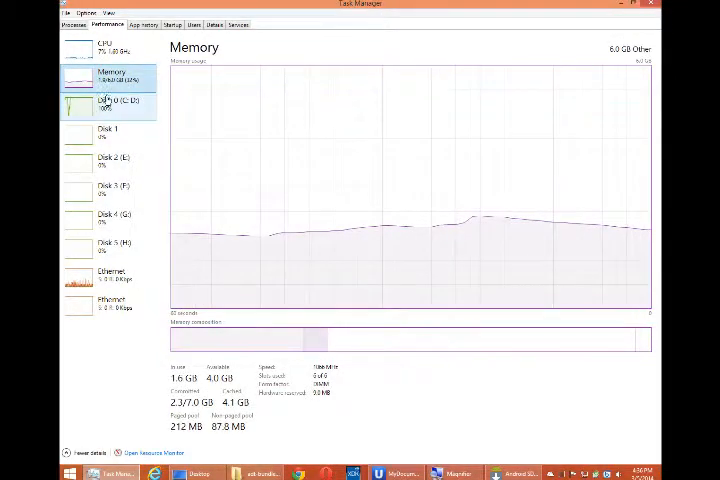
click(110, 50)
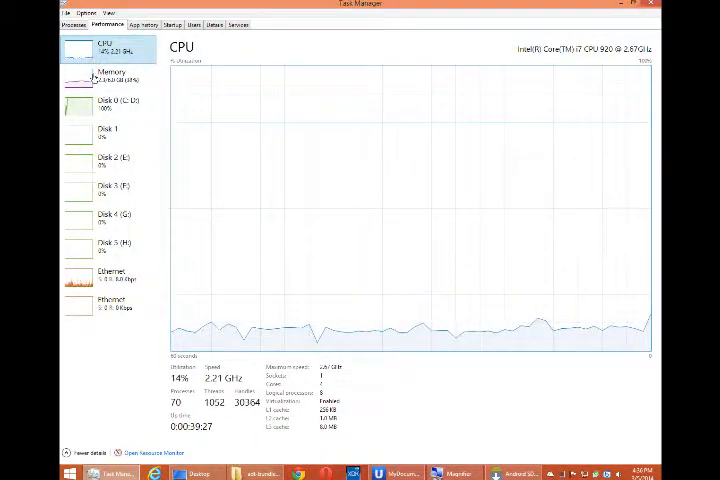
click(110, 72)
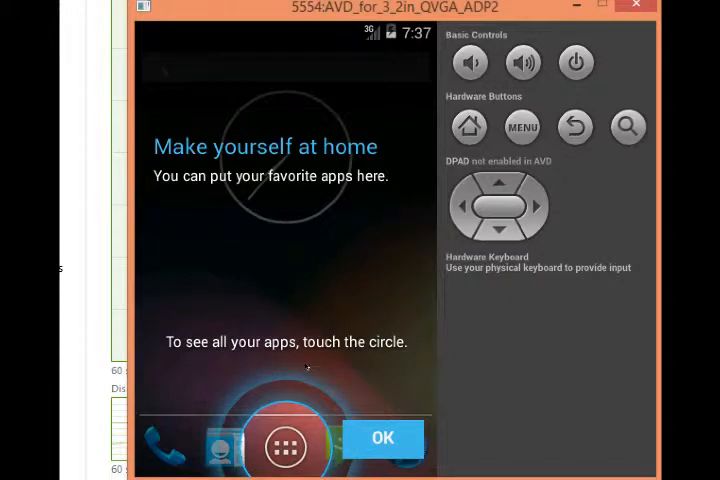
Dismiss the welcome tips and check the quick settings toggles on the emulated device.
click(382, 438)
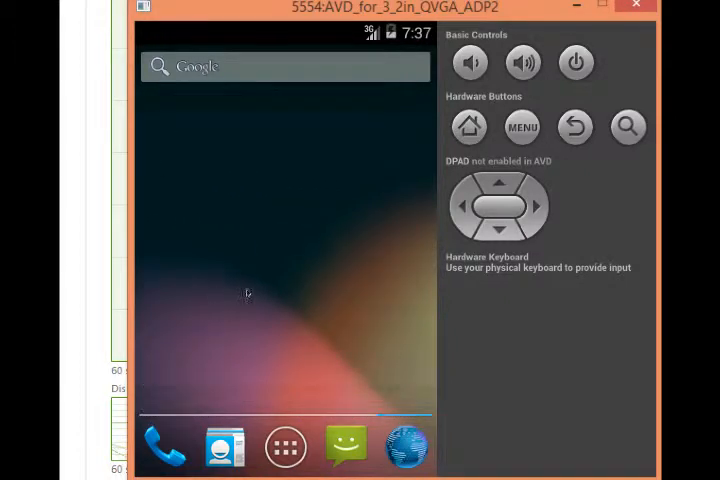
click(468, 128)
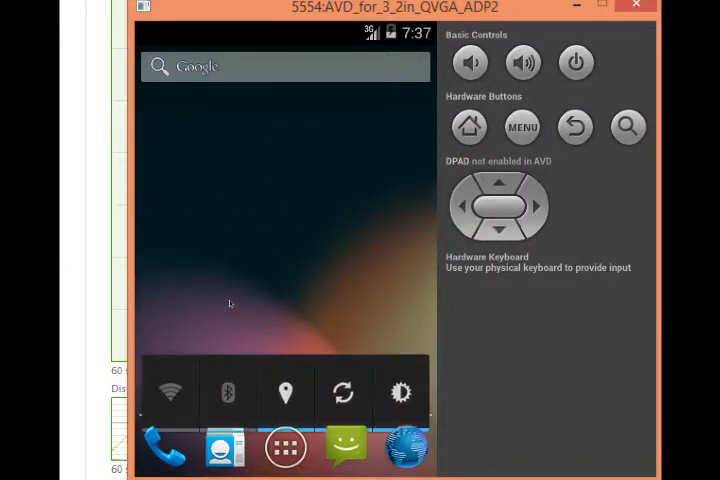
click(470, 128)
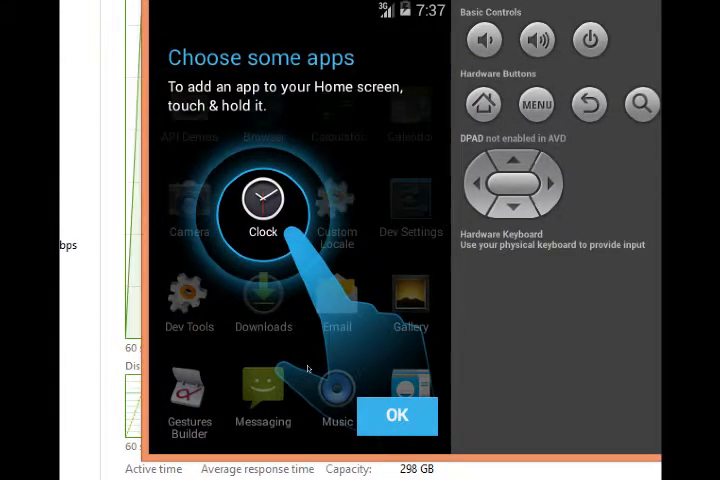
click(396, 416)
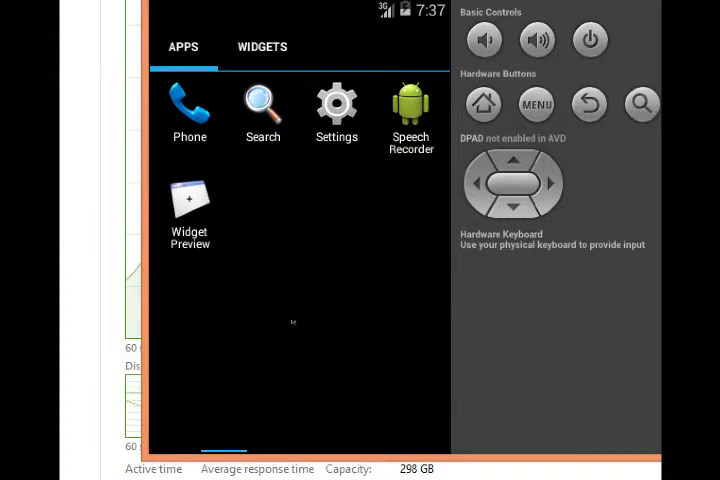
Place the Analog clock widget on the emulated home screen from the Widgets list.
click(260, 46)
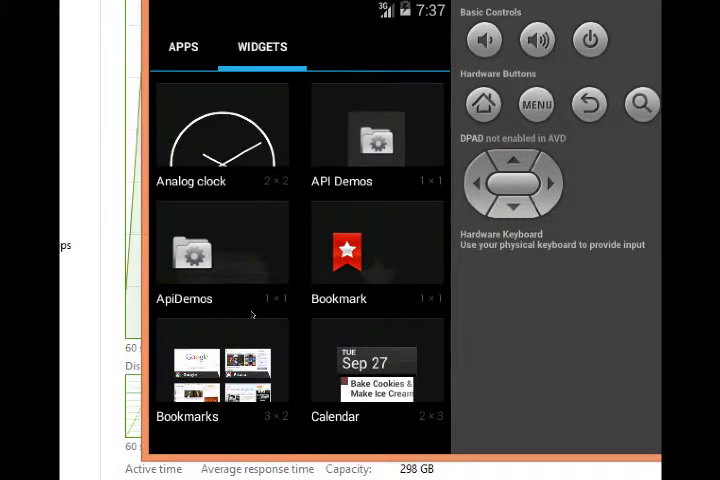
click(184, 48)
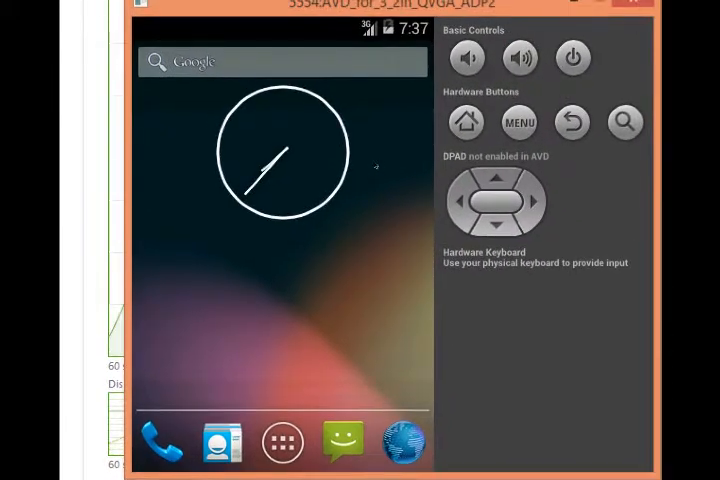
mouse_move(398, 242)
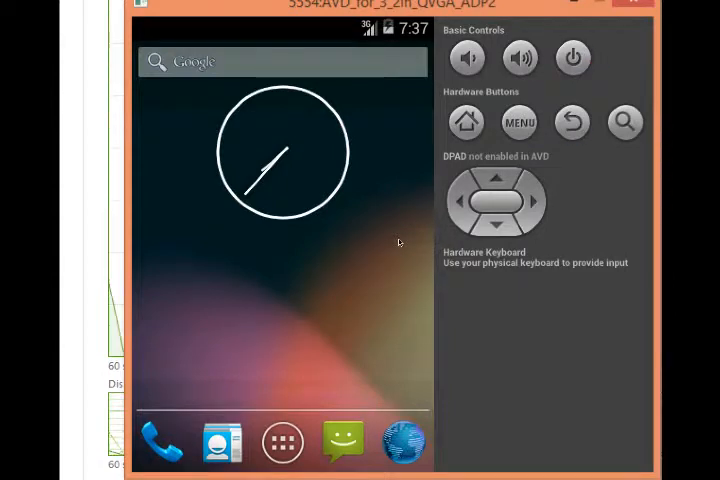
mouse_move(304, 298)
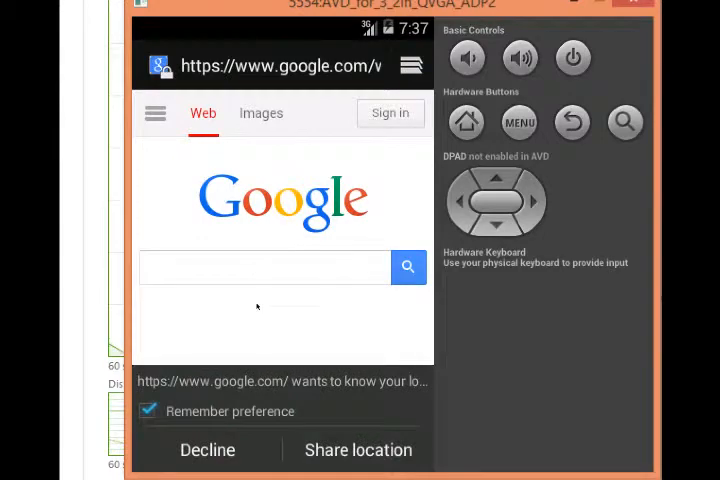
click(264, 268)
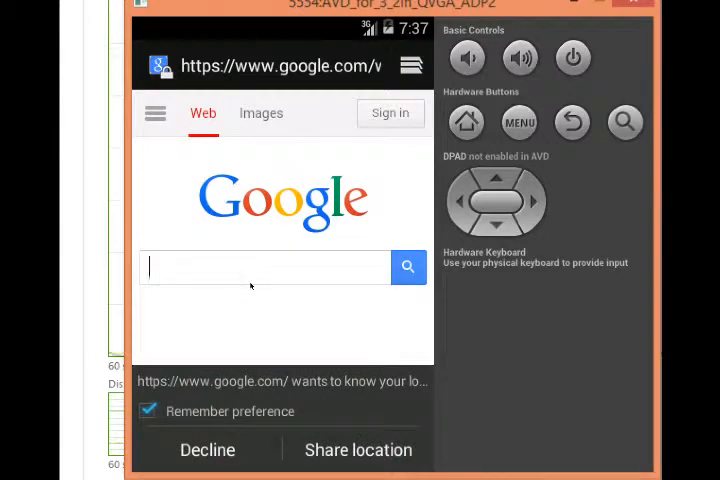
text(sdce)
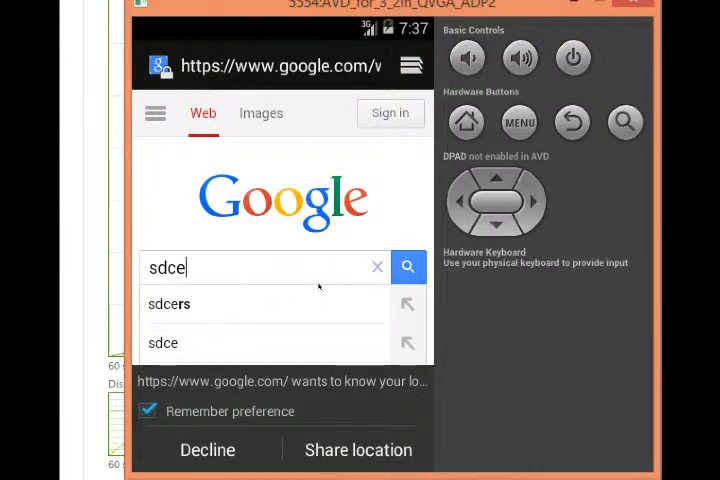
click(408, 266)
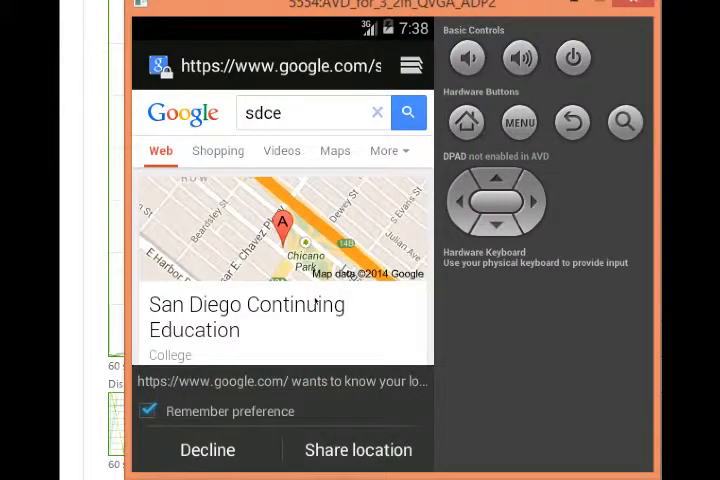
click(356, 448)
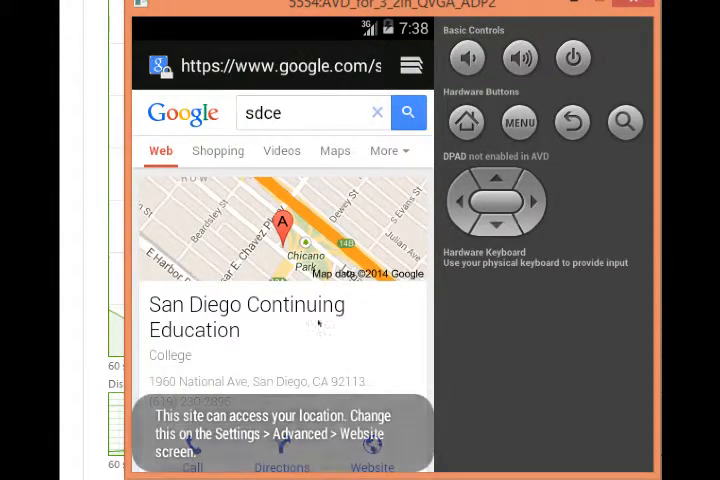
scroll(down, 3)
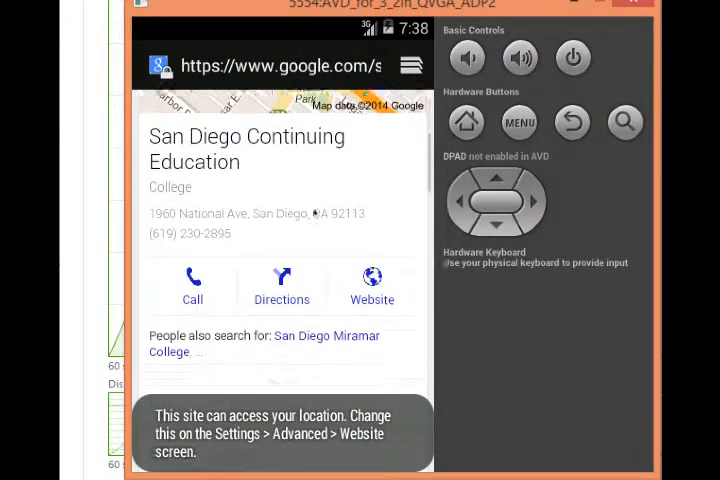
scroll(down, 3)
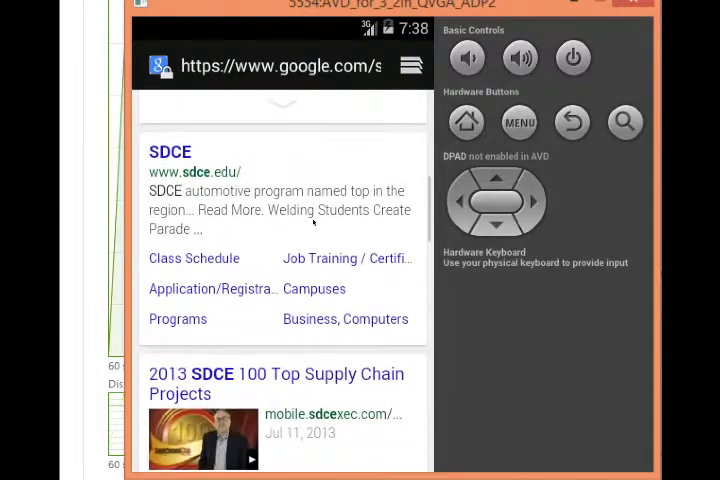
scroll(up, 3)
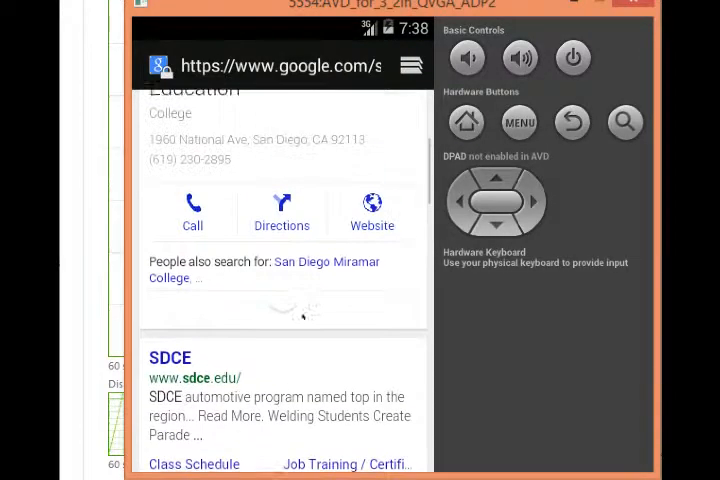
click(466, 122)
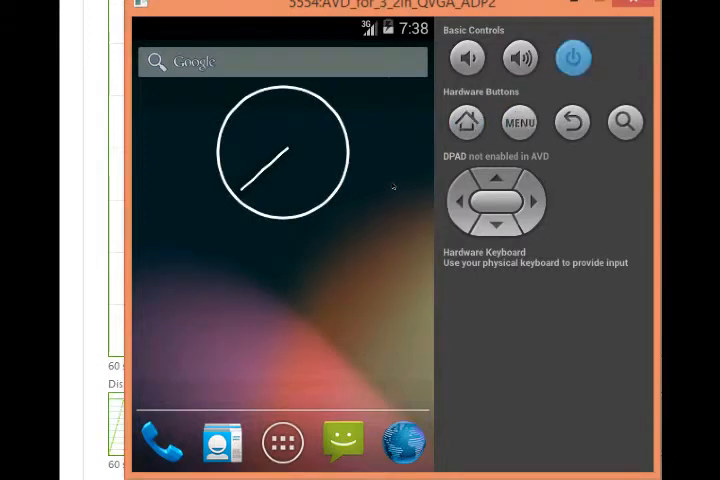
Adjust the volume, show and dismiss the MENU options, then power the emulated screen off.
click(468, 58)
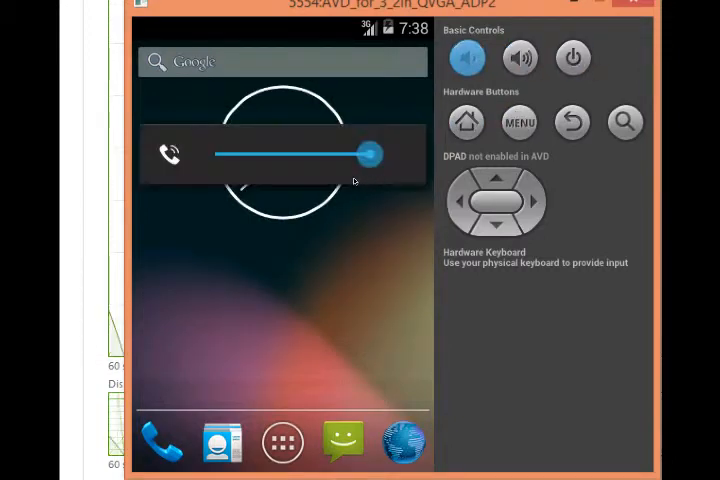
click(520, 56)
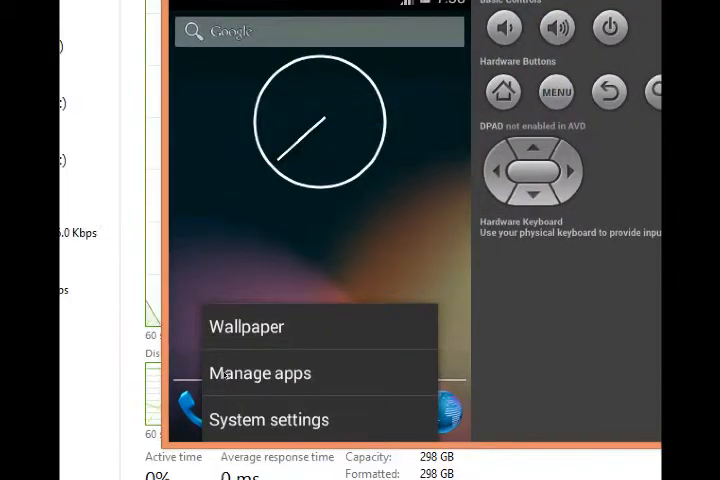
click(268, 420)
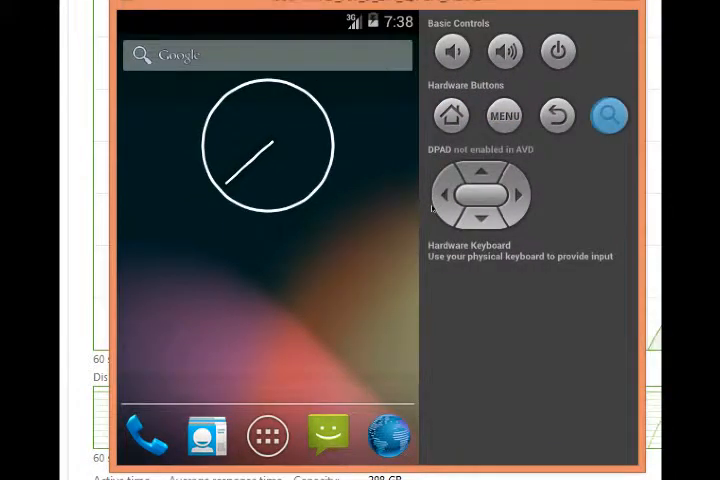
click(556, 52)
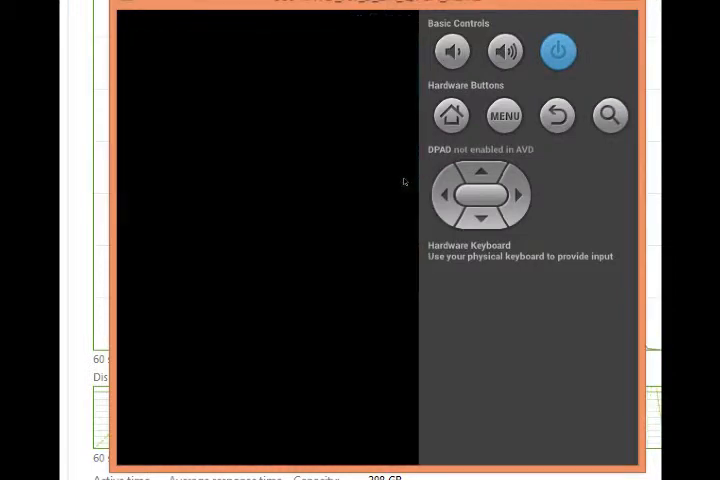
mouse_move(408, 182)
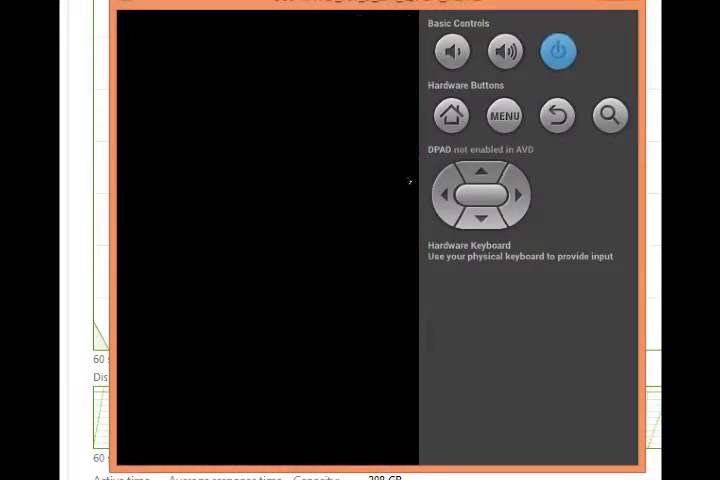
click(556, 52)
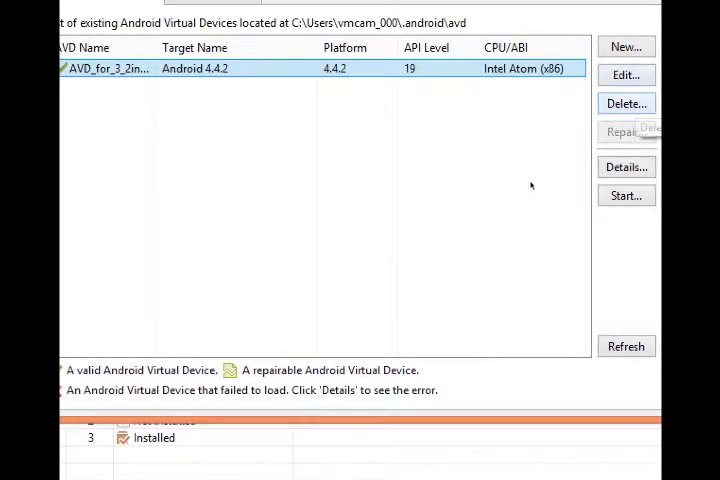
Launch the Intel Atom AVD_for_3_2in_QVGA_ADP2 device from the Virtual Device Manager.
click(624, 76)
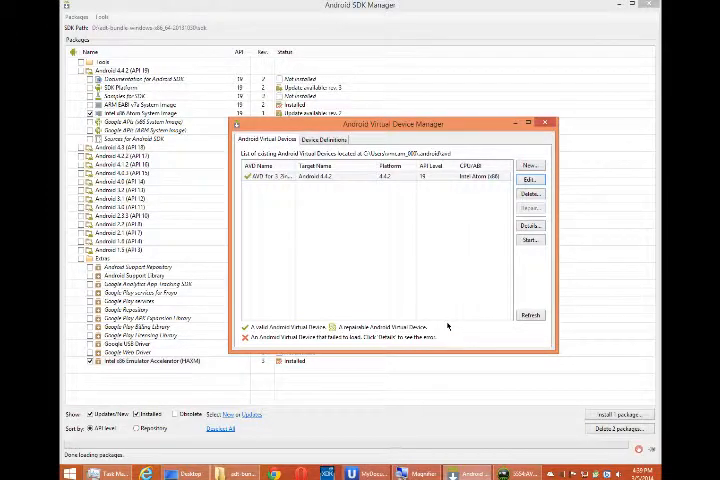
mouse_move(486, 424)
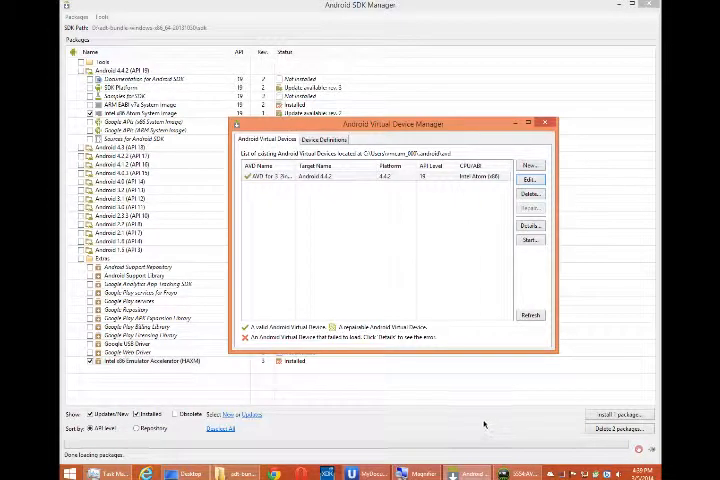
click(532, 240)
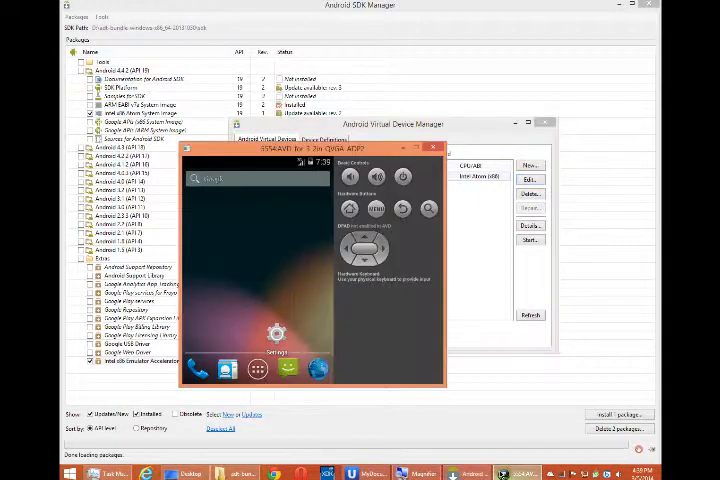